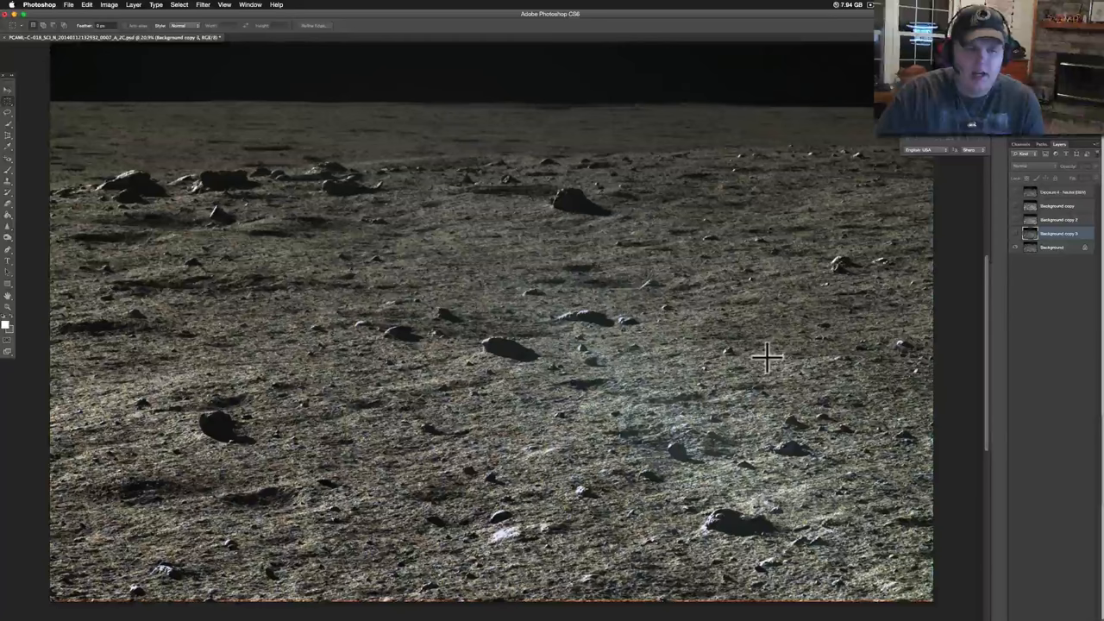
mouse_move(643, 345)
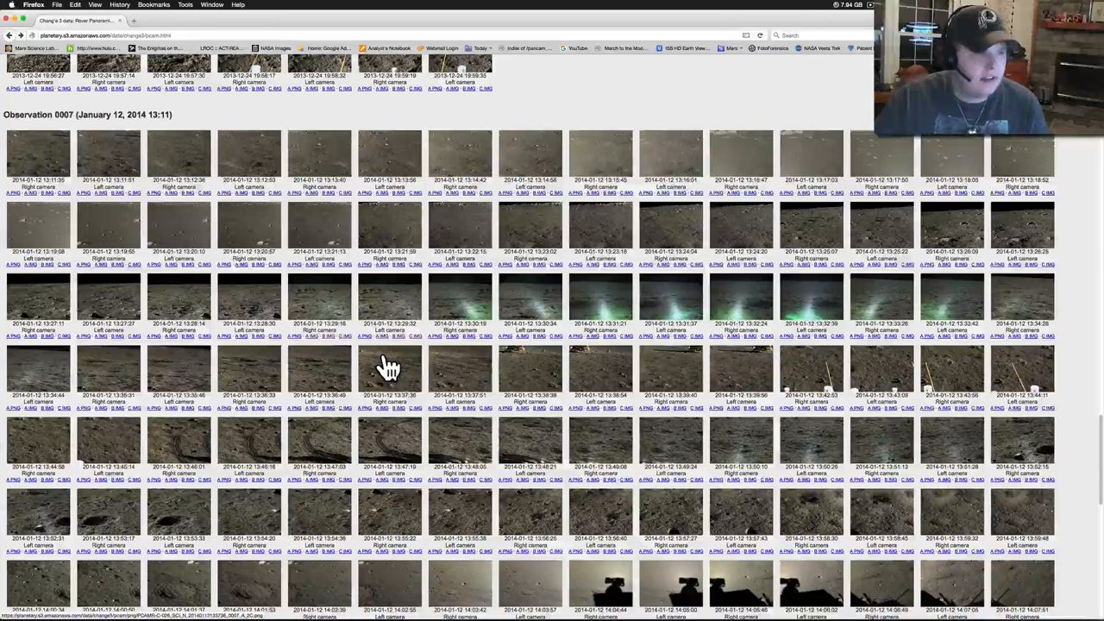
mouse_move(435, 367)
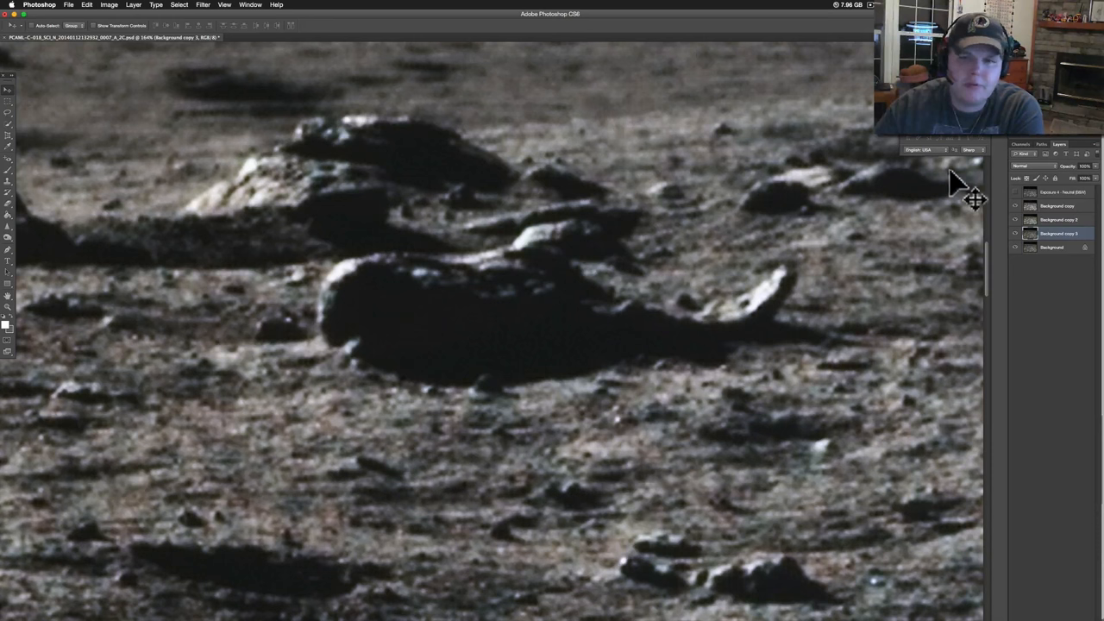
Select the Background copy 2 layer to view the dark rock cluster around the pale slab
click(1058, 220)
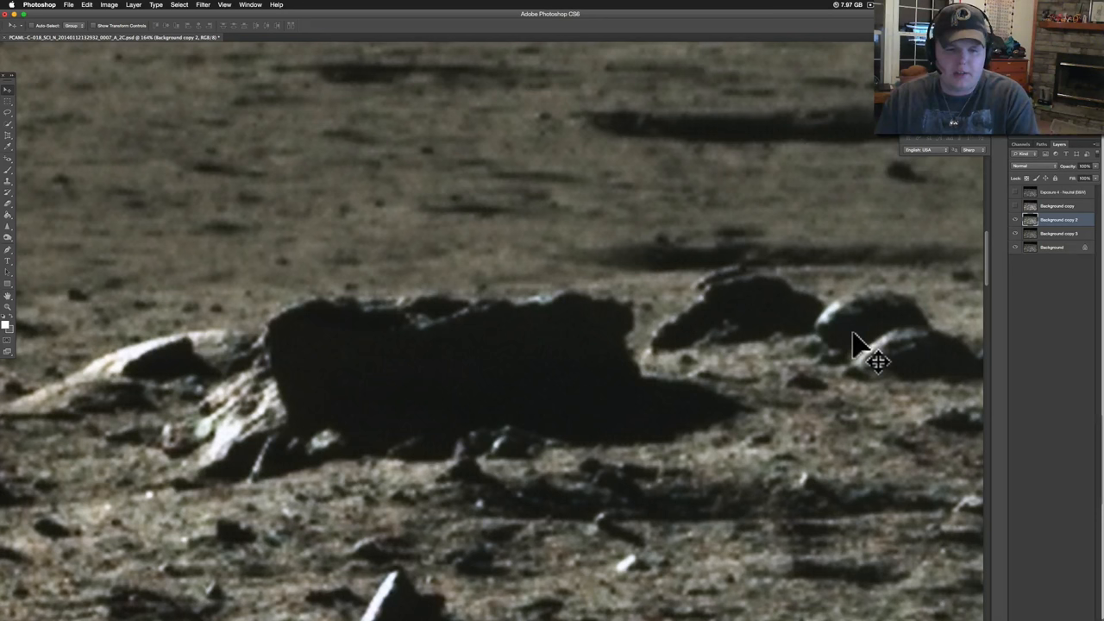
mouse_move(217, 455)
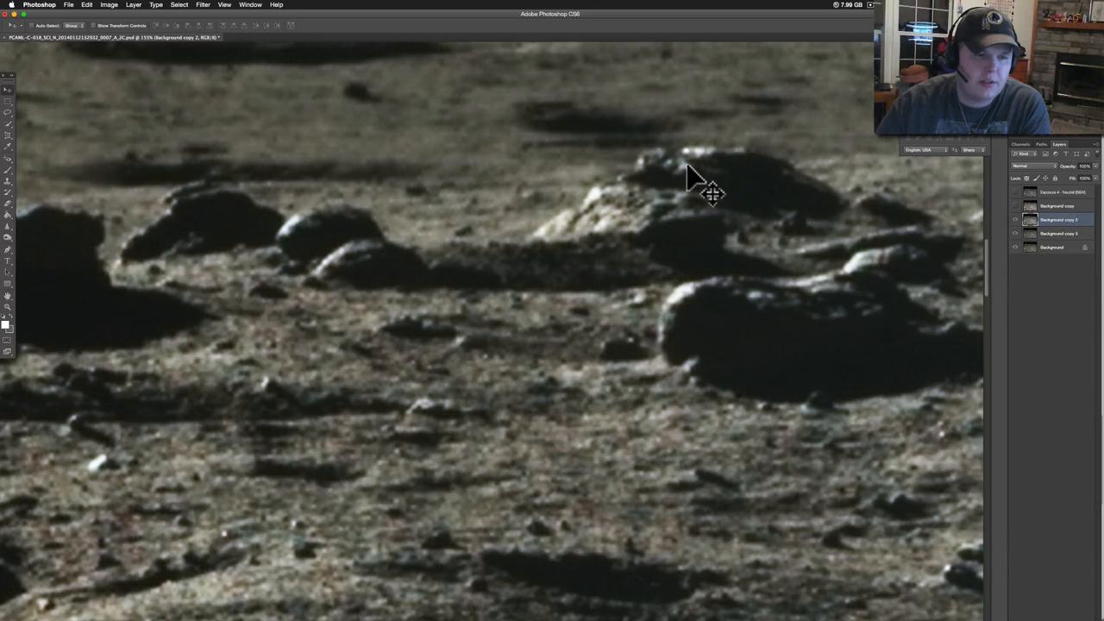
Pan to the dark oval rock and dismiss the 'Could not use the move tool' warning
drag(711, 194, 793, 289)
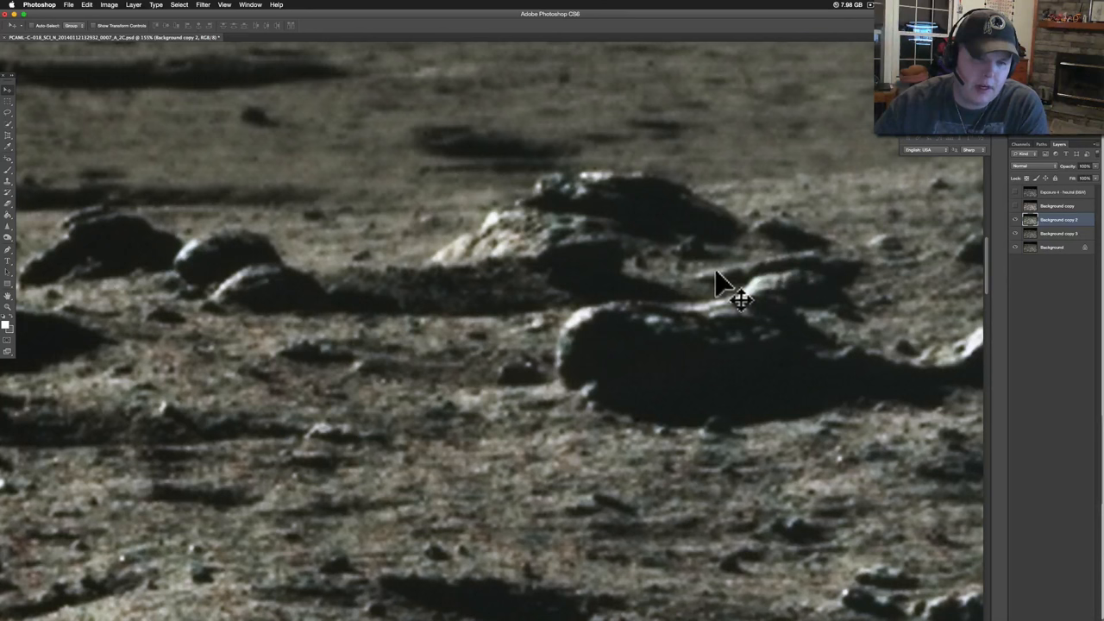
mouse_move(621, 246)
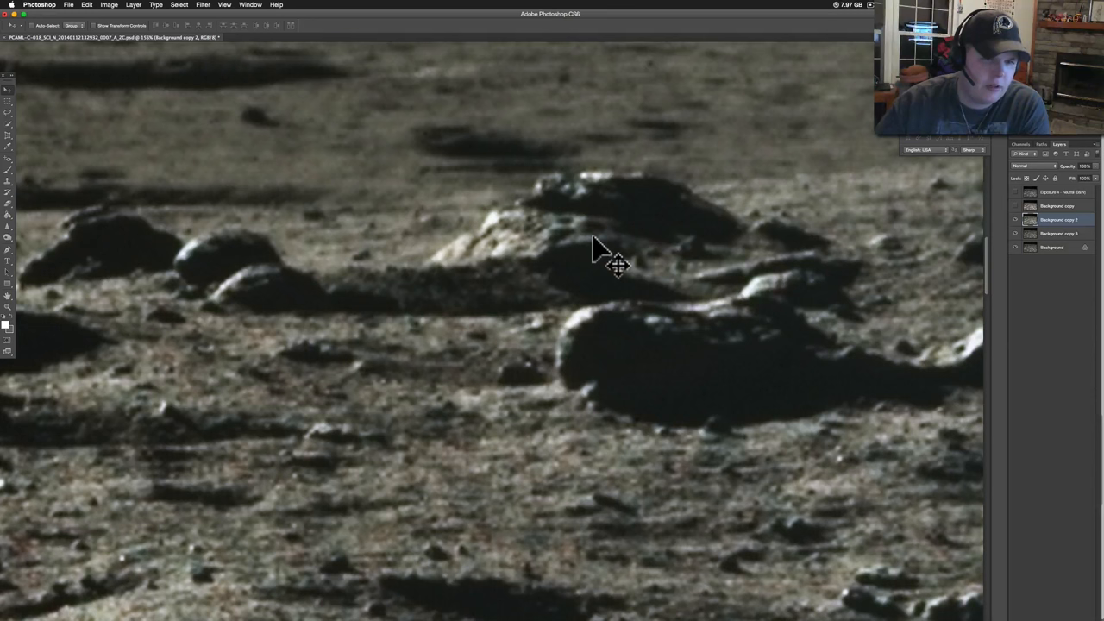
right_click(616, 265)
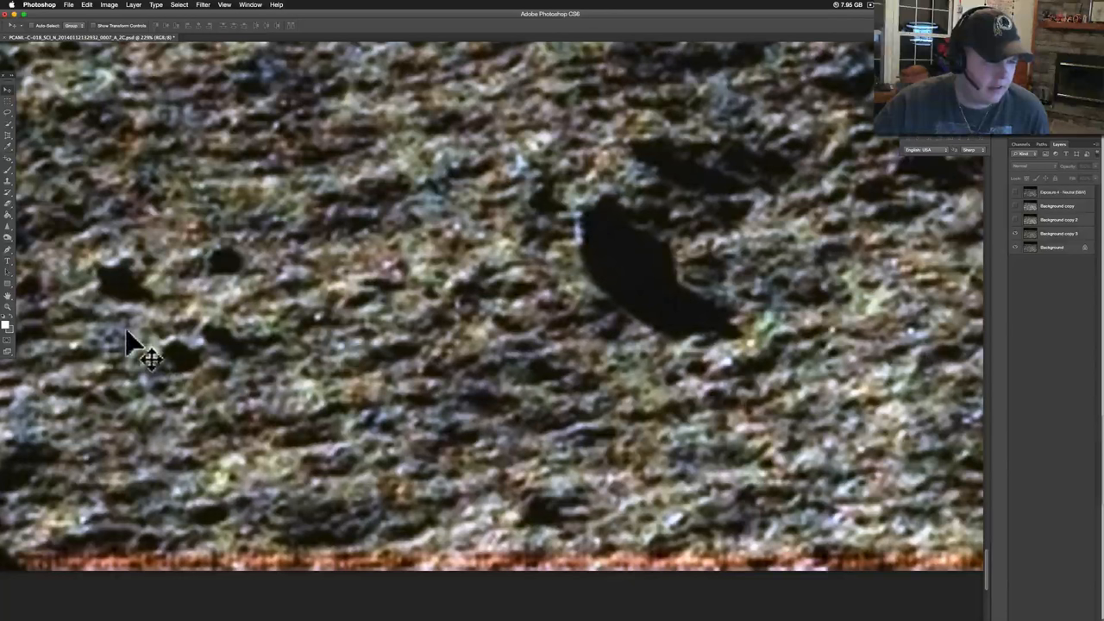
mouse_move(459, 494)
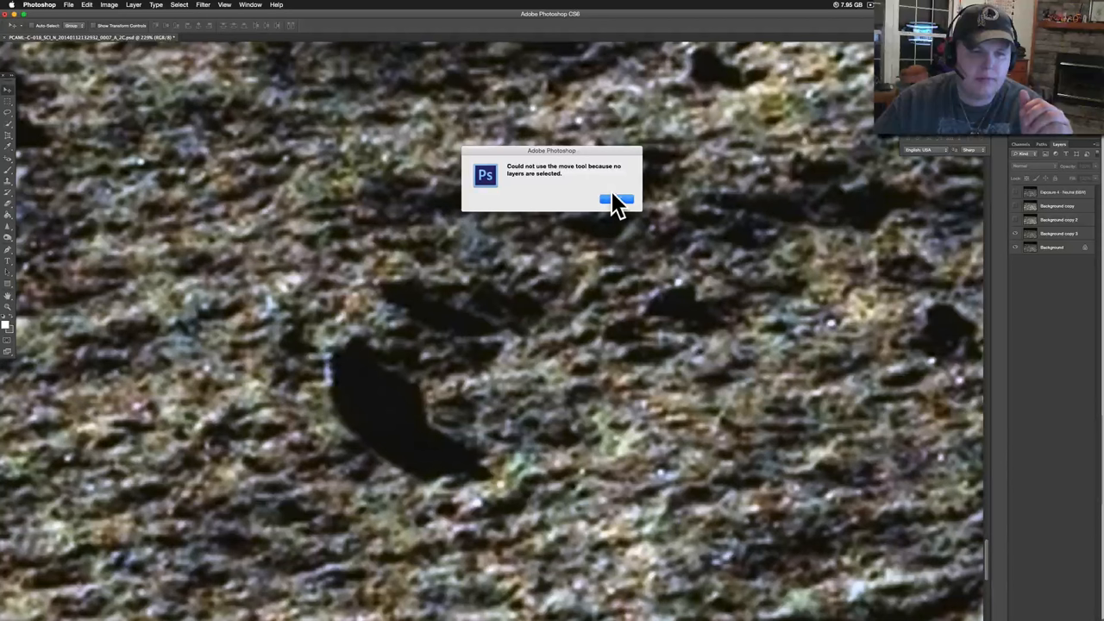
click(616, 199)
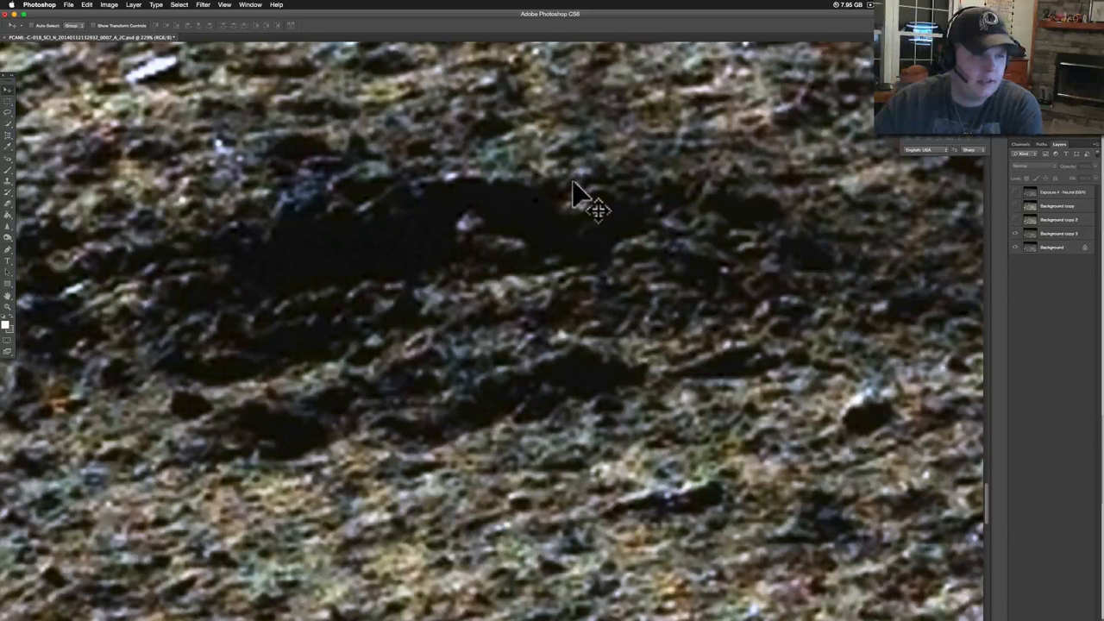
mouse_move(698, 306)
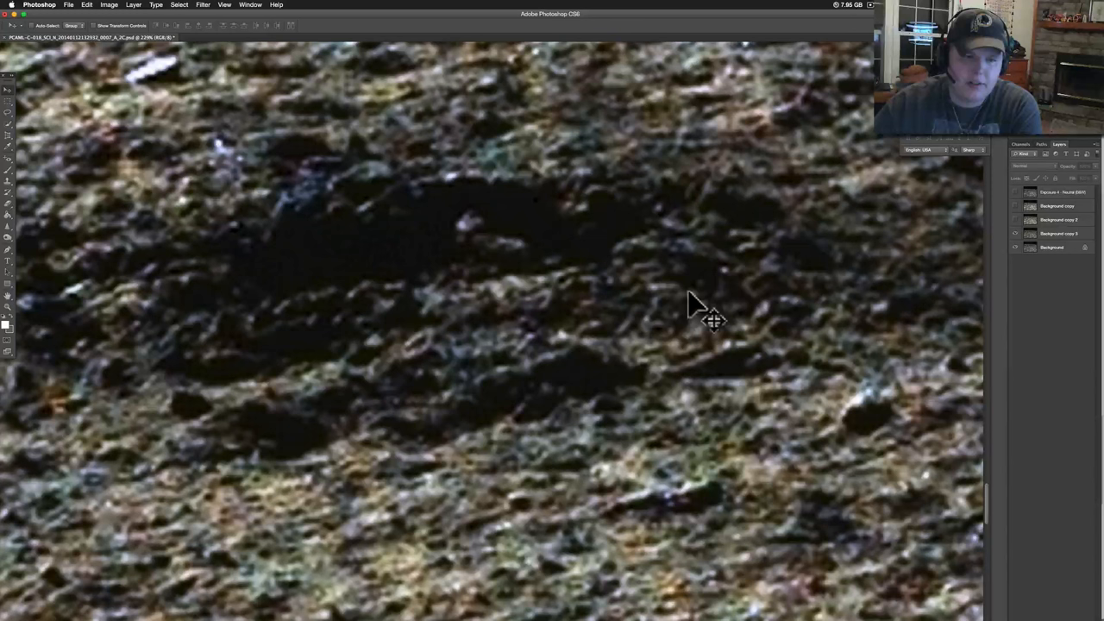
mouse_move(645, 229)
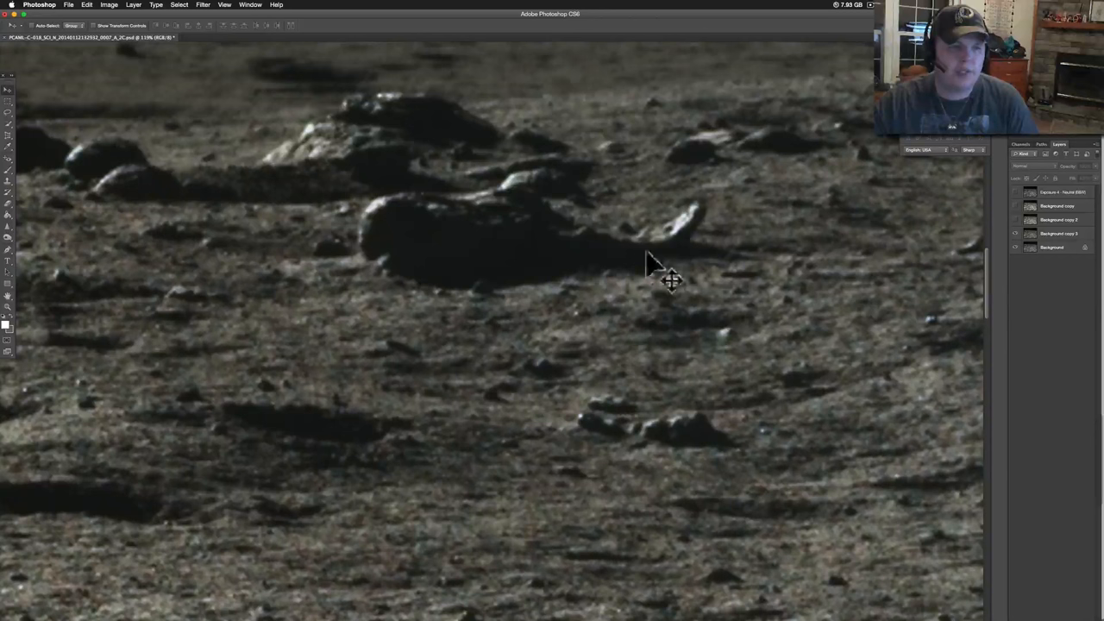
mouse_move(104, 173)
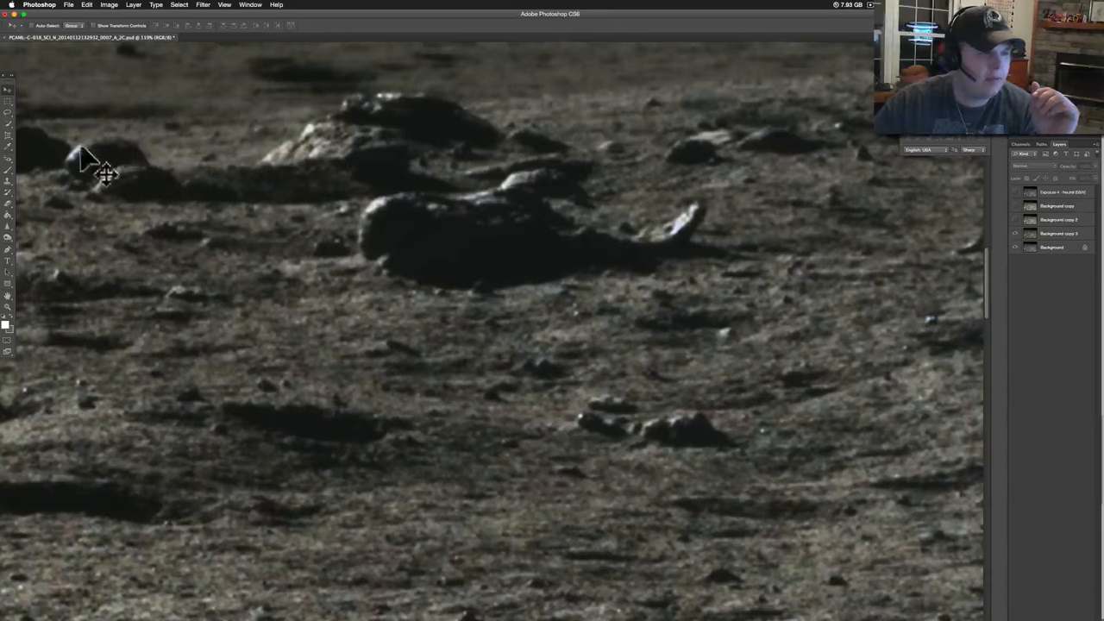